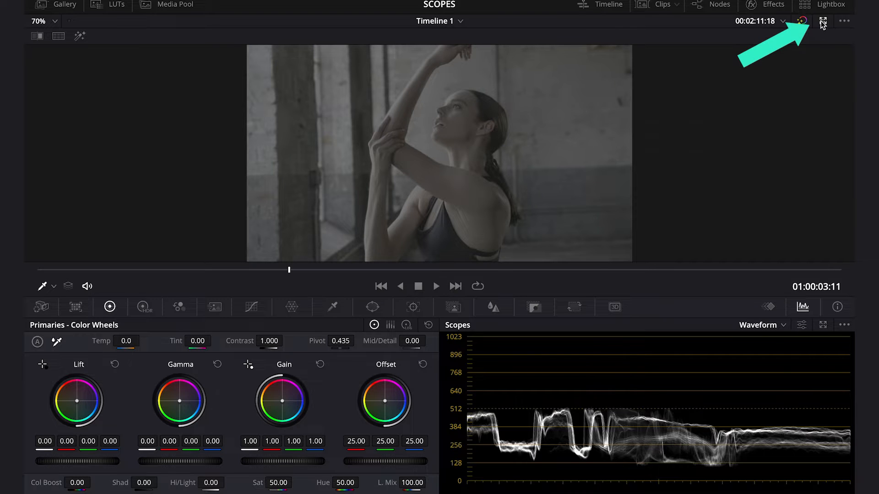
Exit the enhanced viewer to show the four-node tree beside the waveform
{"action": "left_click", "coordinate": [822, 21]}
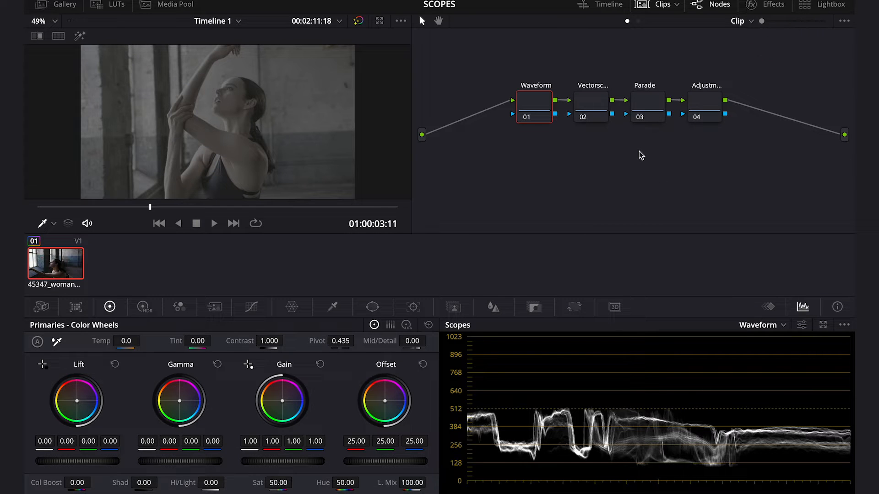
{"action": "mouse_move", "coordinate": [620, 110]}
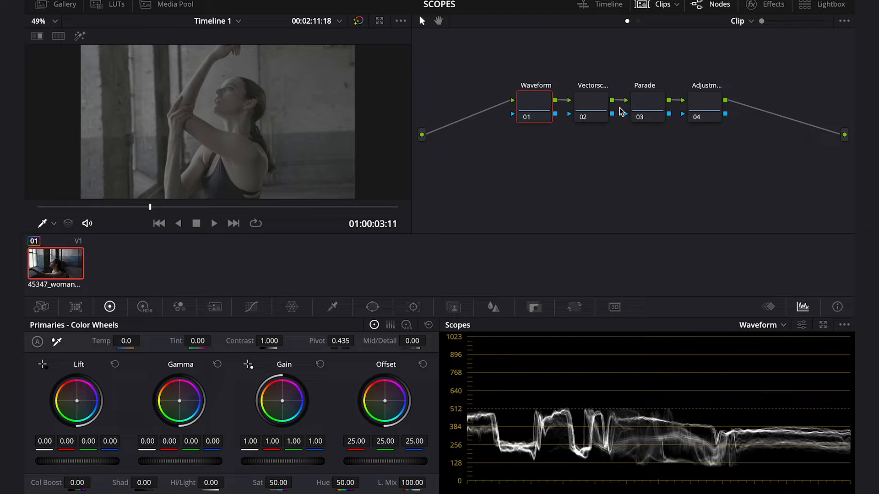
{"action": "mouse_move", "coordinate": [580, 112]}
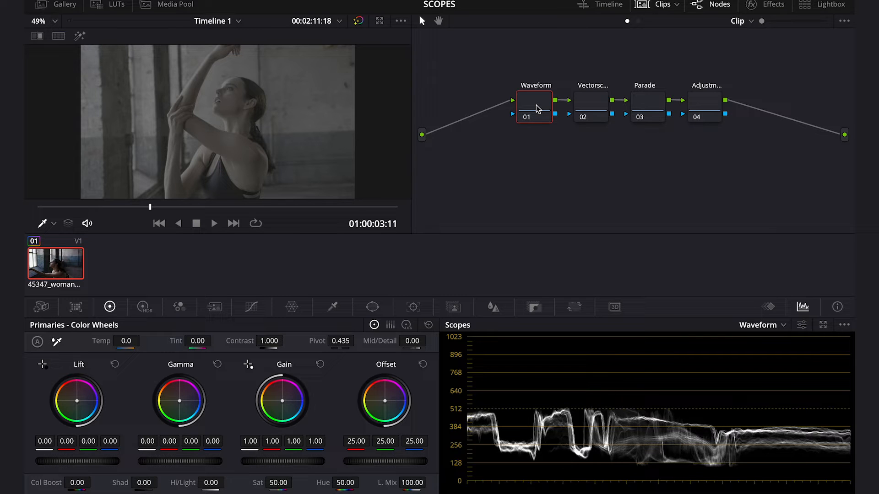
{"action": "mouse_move", "coordinate": [592, 114]}
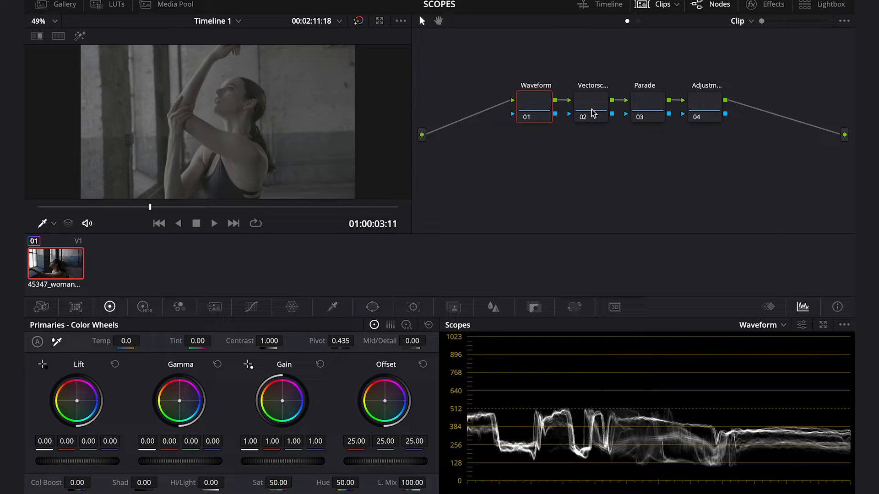
{"action": "mouse_move", "coordinate": [646, 105]}
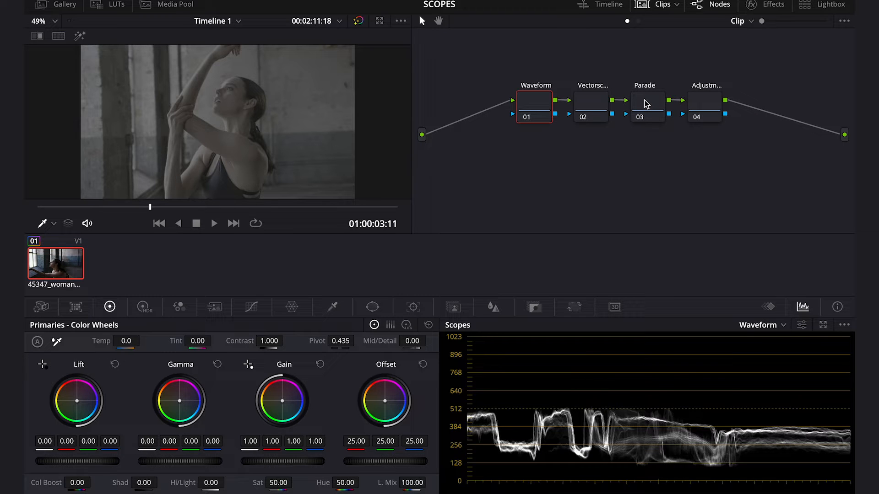
{"action": "mouse_move", "coordinate": [709, 98]}
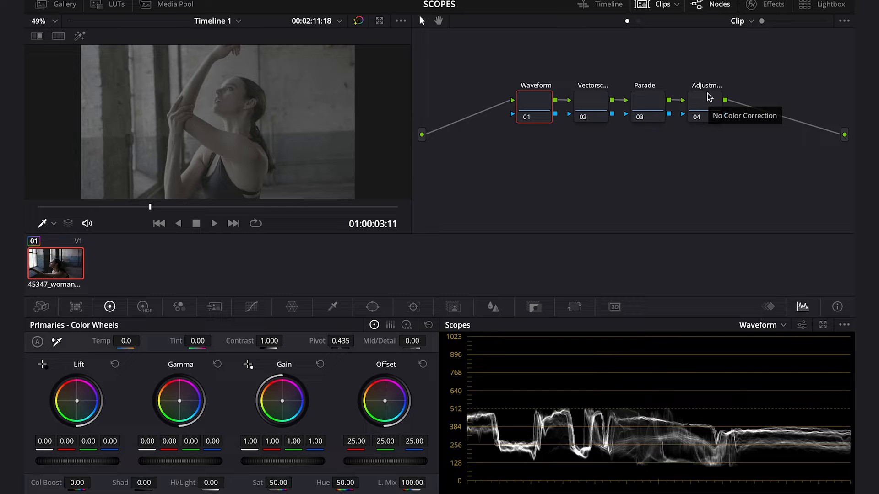
{"action": "mouse_move", "coordinate": [605, 177]}
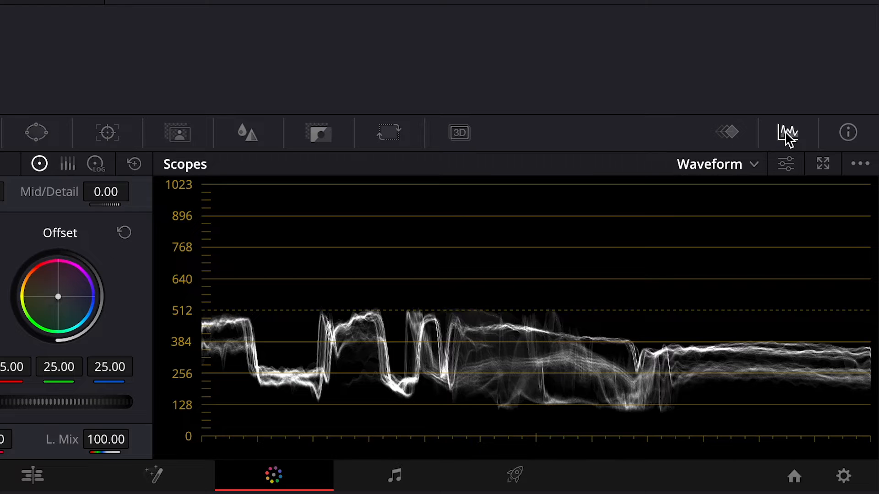
{"action": "mouse_move", "coordinate": [709, 168]}
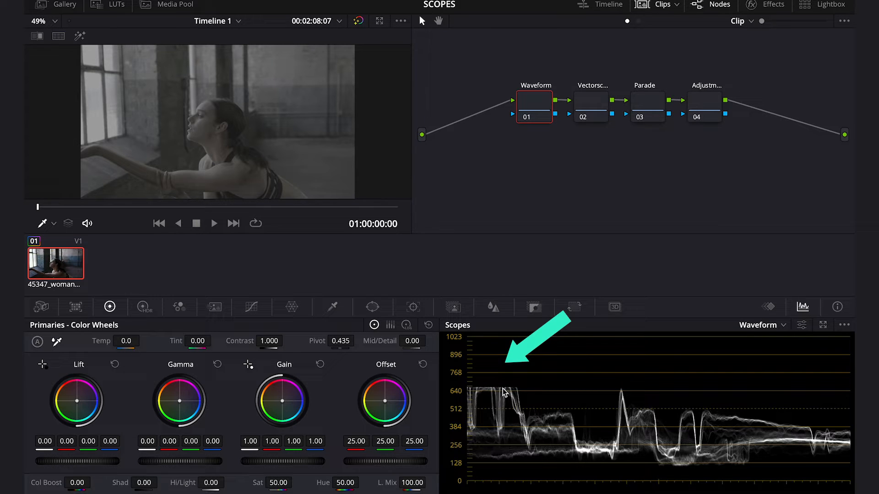
{"action": "mouse_move", "coordinate": [259, 296]}
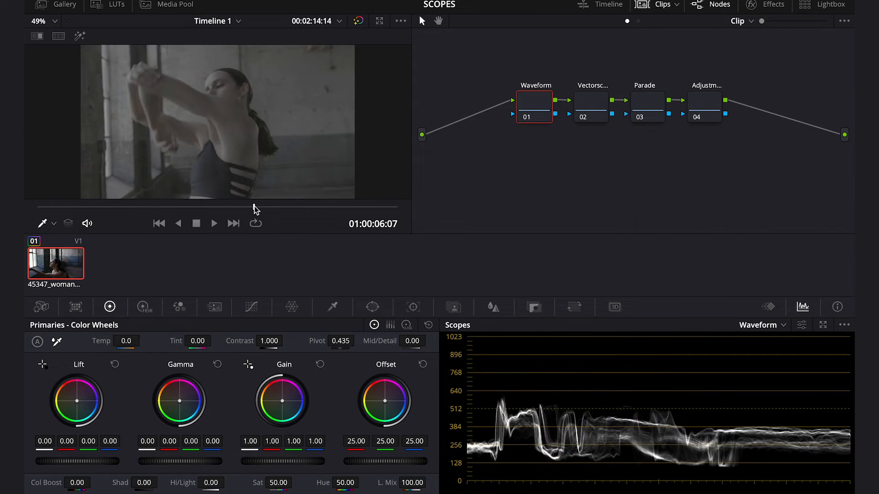
Scrub the clip while watching the waveform, stopping at 01:00:04:15
{"action": "left_click", "coordinate": [178, 222]}
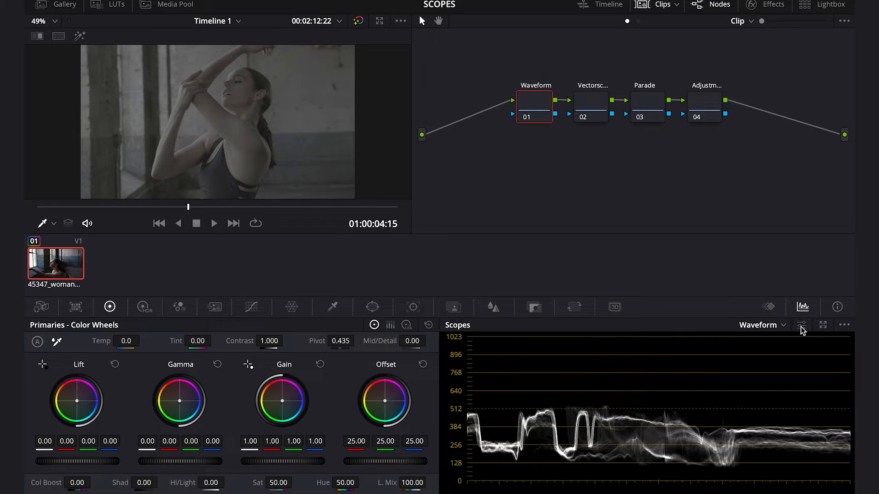
Tick Colorize in the waveform scope settings, then close the settings panel
{"action": "left_click", "coordinate": [802, 325]}
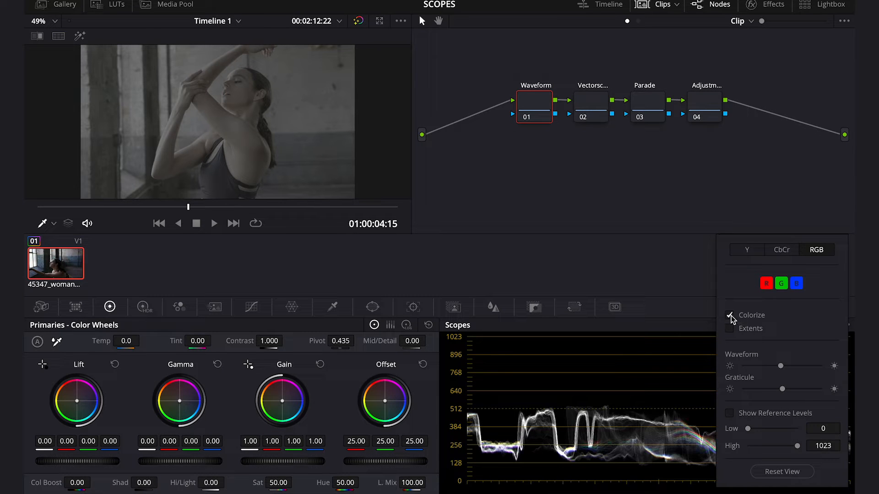
{"action": "left_click", "coordinate": [730, 315]}
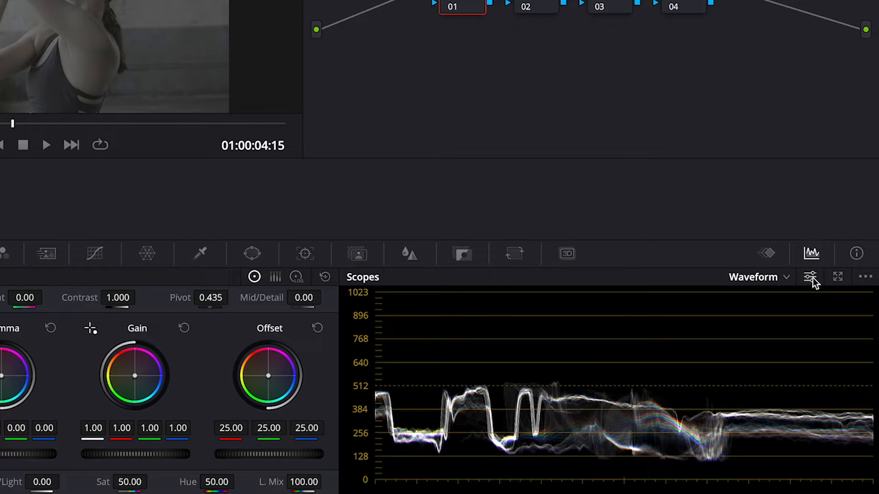
{"action": "left_click", "coordinate": [810, 277]}
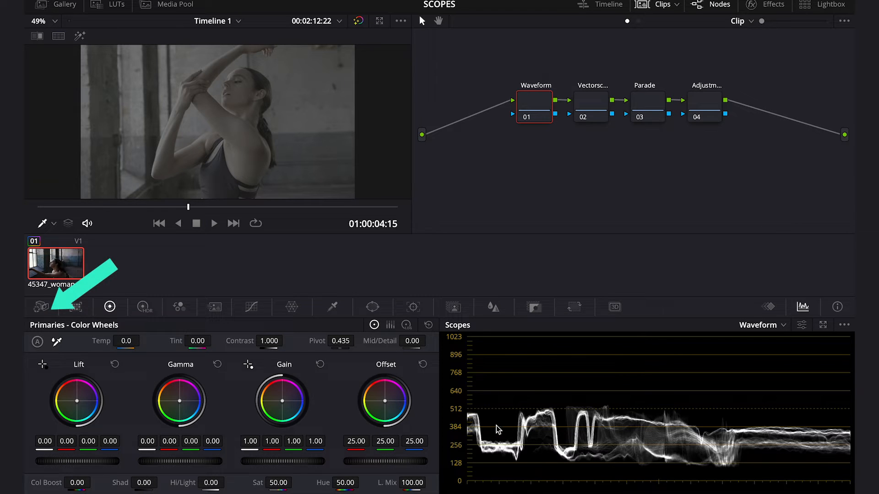
{"action": "mouse_move", "coordinate": [533, 400]}
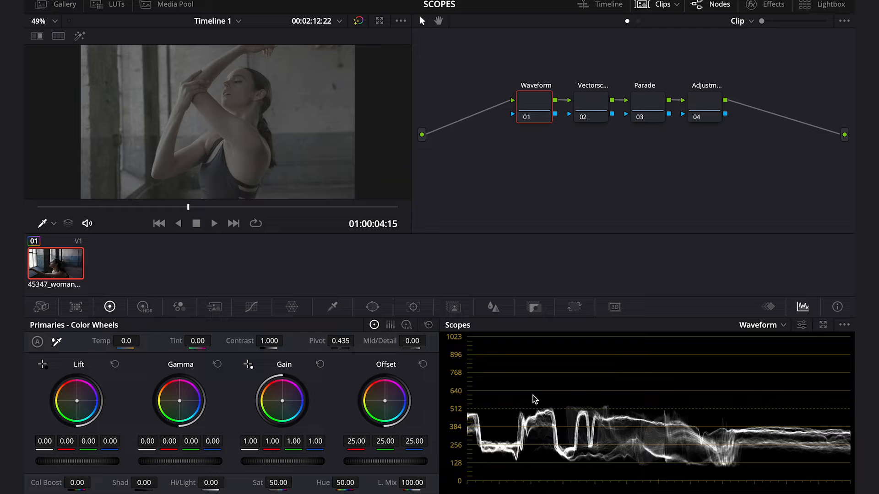
{"action": "mouse_move", "coordinate": [77, 388]}
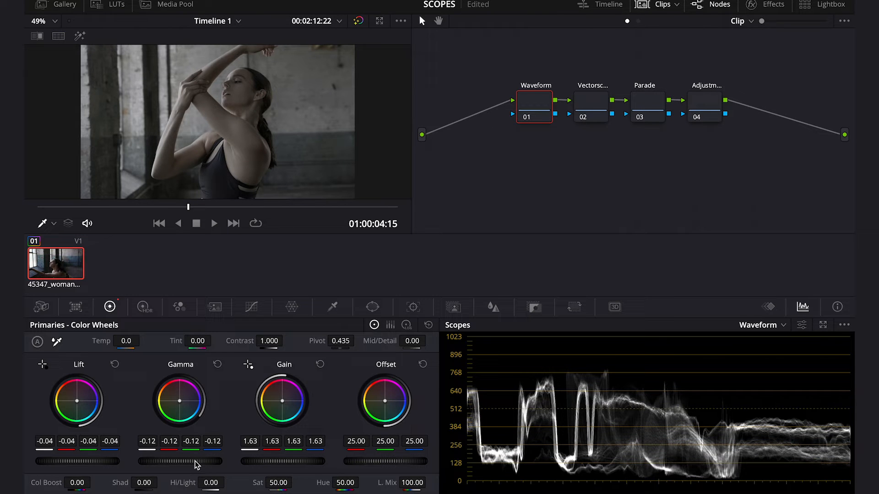
{"action": "mouse_move", "coordinate": [282, 462]}
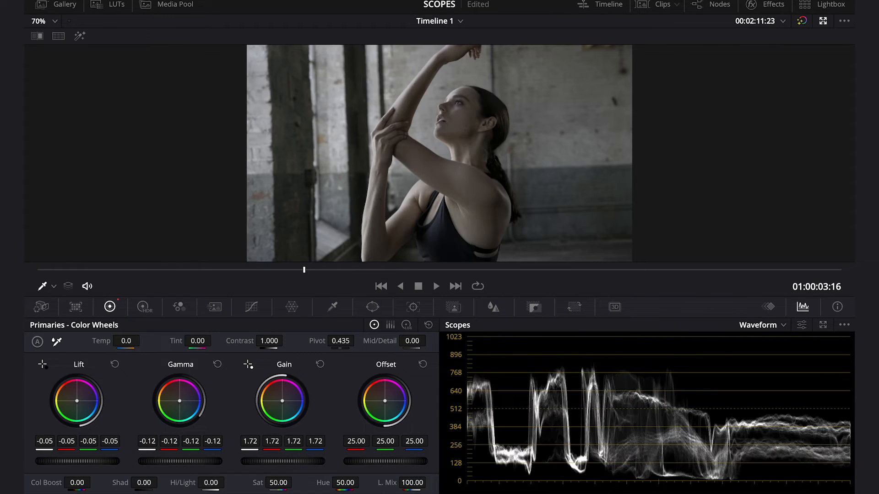
{"action": "mouse_move", "coordinate": [756, 145]}
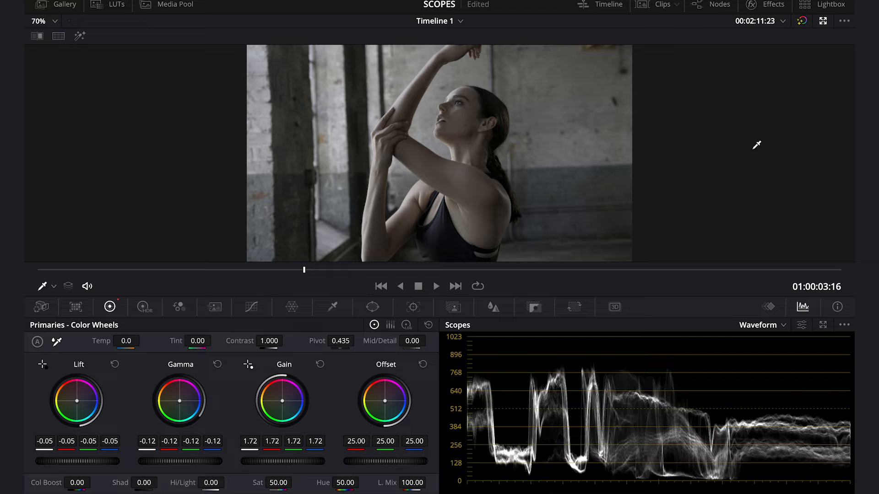
{"action": "left_click", "coordinate": [719, 5]}
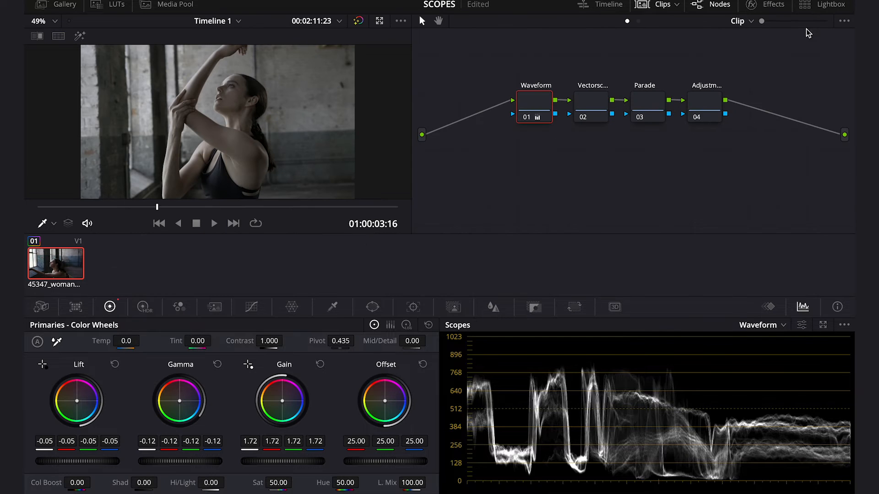
{"action": "mouse_move", "coordinate": [665, 117]}
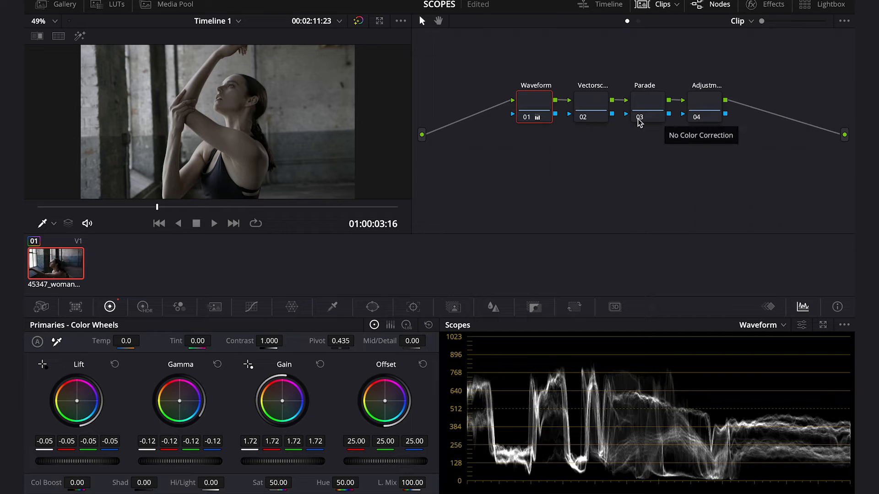
Select node 02 and switch the scope to Vectorscope
{"action": "left_click", "coordinate": [590, 107]}
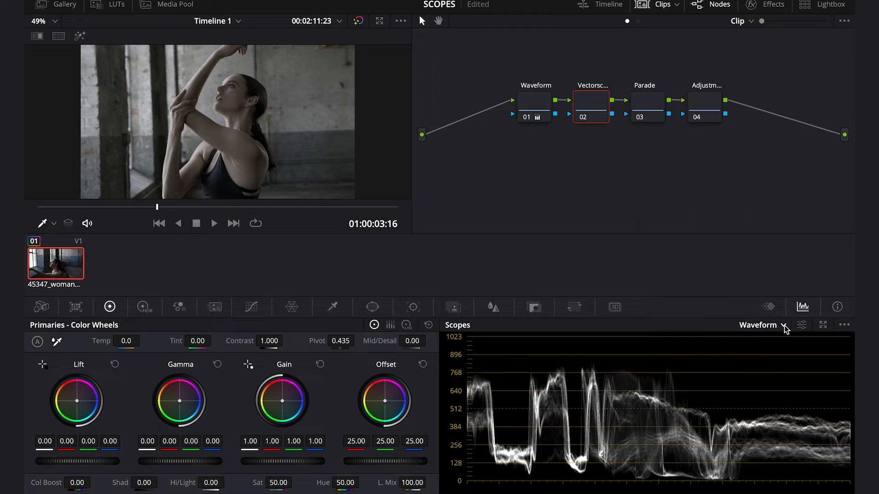
{"action": "left_click", "coordinate": [758, 325]}
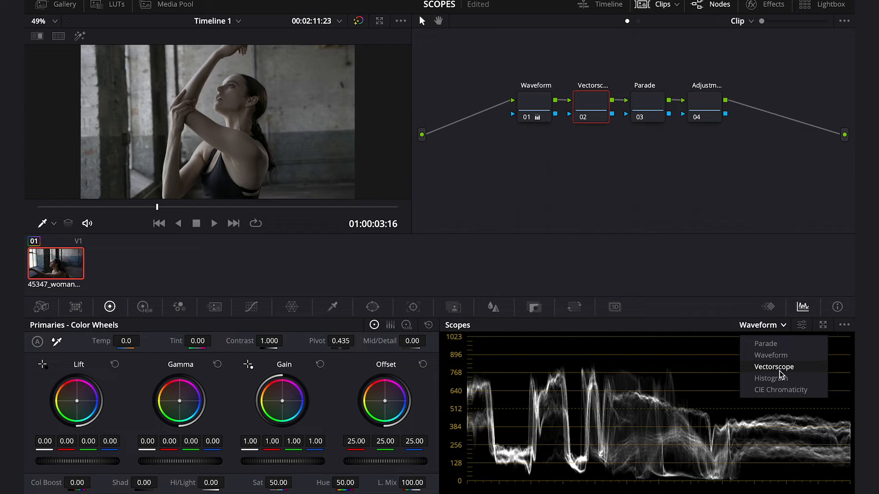
{"action": "left_click", "coordinate": [773, 367]}
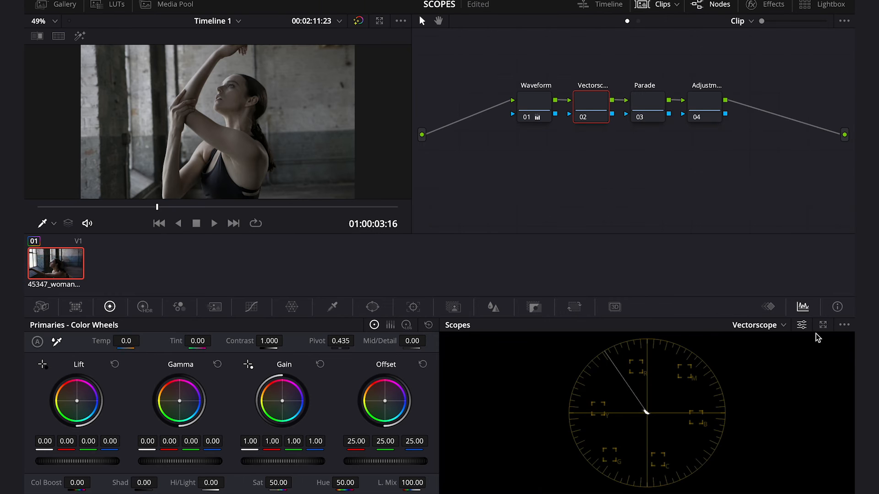
Tick Show 2x Zoom in the vectorscope display settings
{"action": "left_click", "coordinate": [802, 325]}
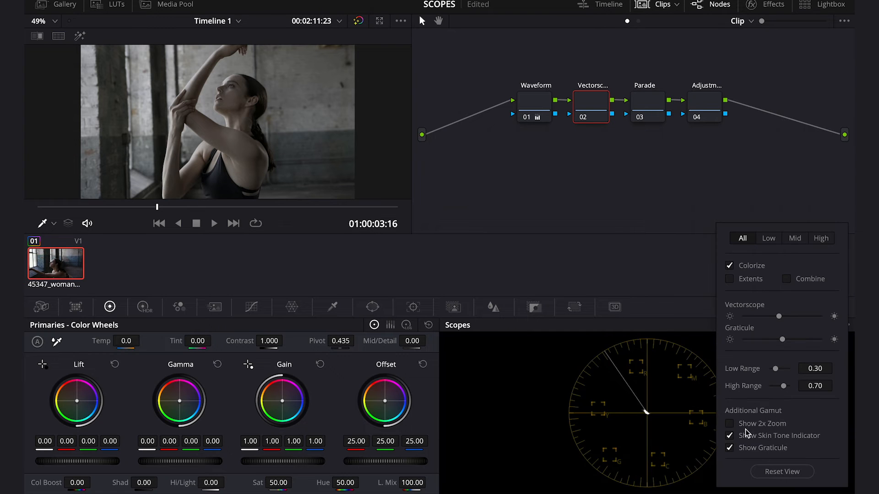
{"action": "left_click", "coordinate": [730, 423]}
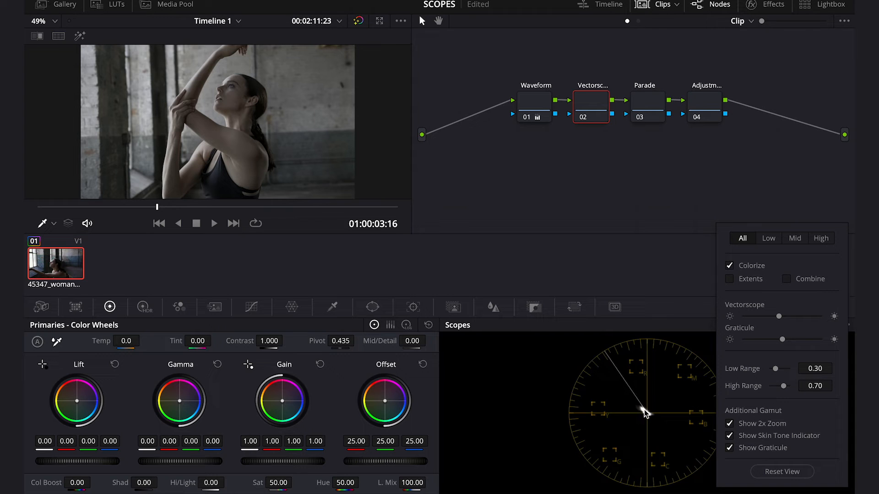
{"action": "mouse_move", "coordinate": [650, 416]}
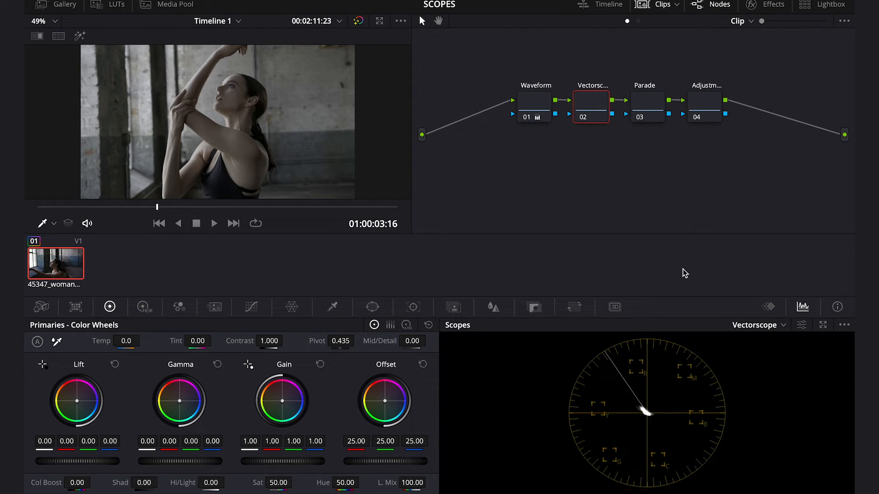
{"action": "mouse_move", "coordinate": [669, 285]}
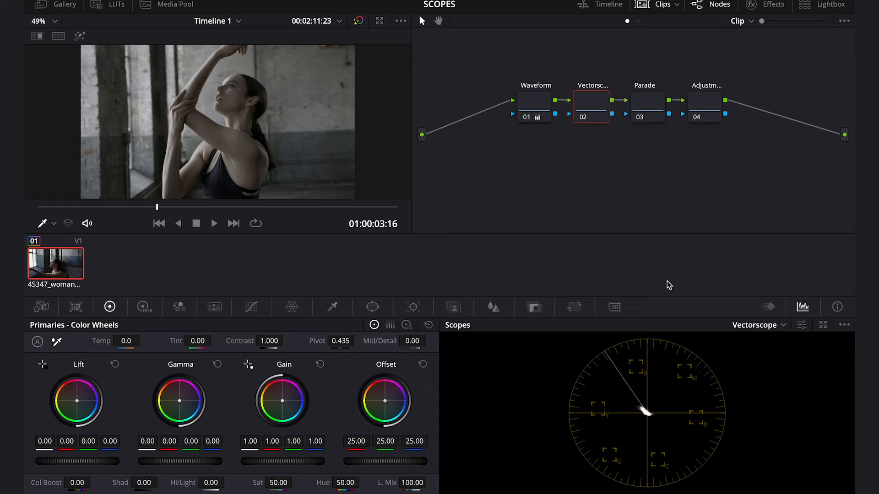
{"action": "mouse_move", "coordinate": [672, 268]}
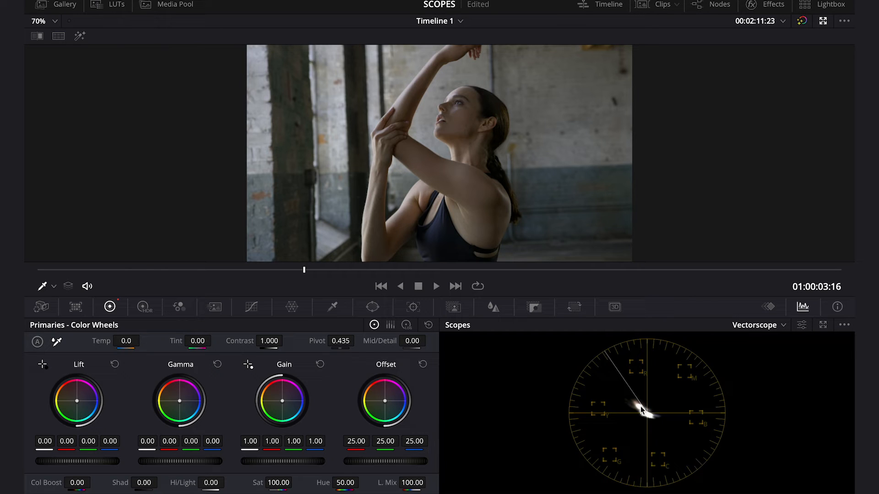
{"action": "mouse_move", "coordinate": [636, 408]}
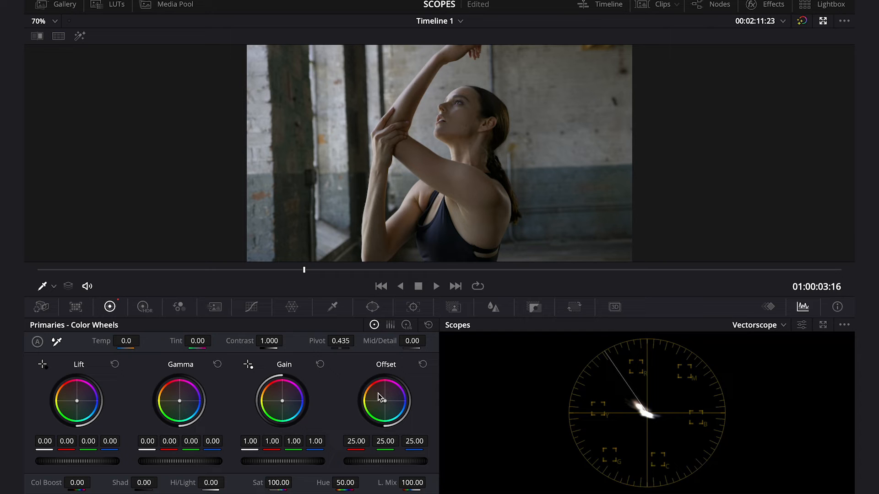
{"action": "mouse_move", "coordinate": [401, 414]}
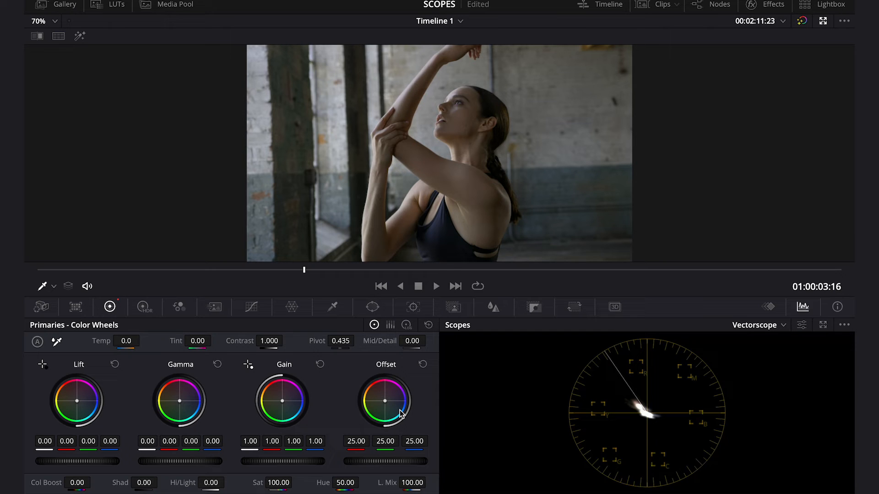
{"action": "mouse_move", "coordinate": [636, 419]}
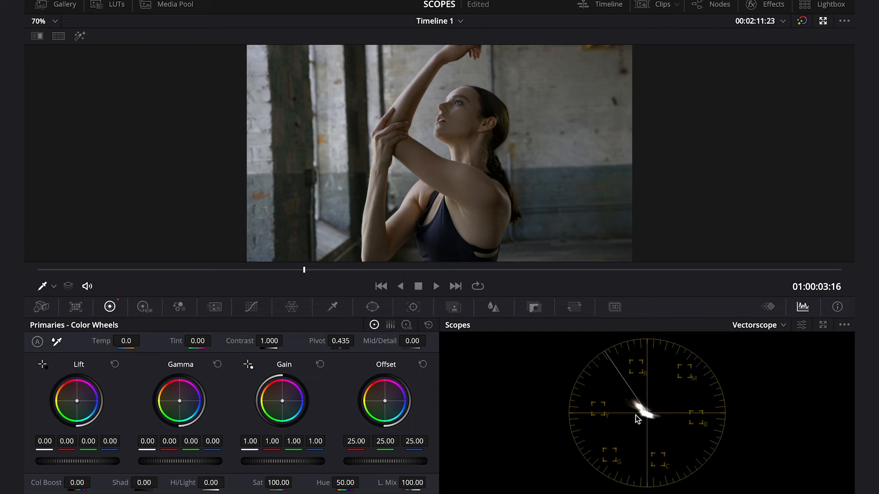
{"action": "mouse_move", "coordinate": [614, 389]}
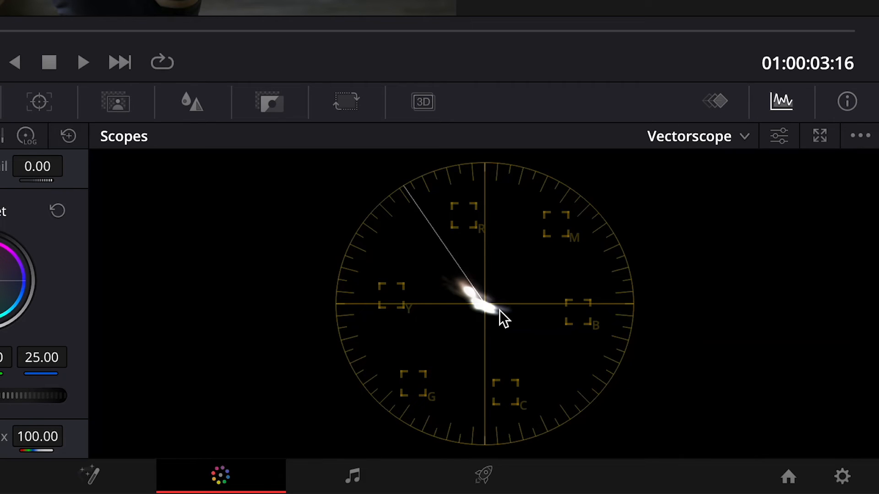
{"action": "mouse_move", "coordinate": [493, 300]}
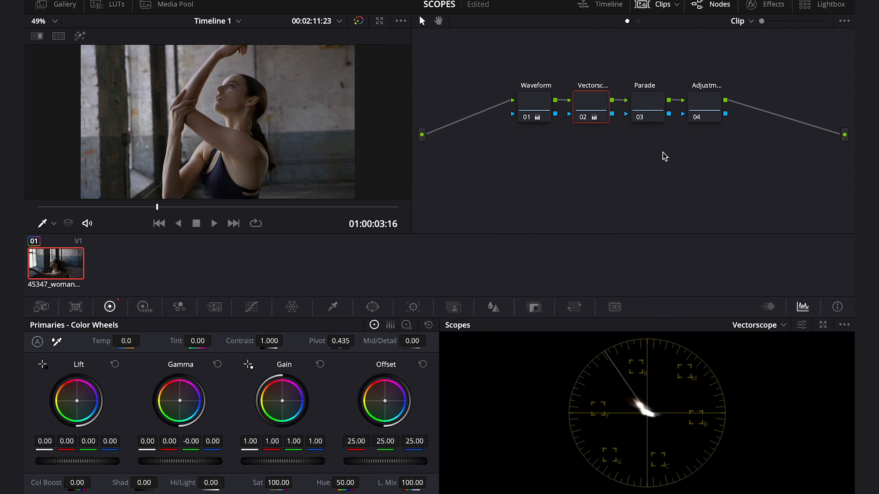
Select node 03 (Parade) and switch the scope to RGB Parade
{"action": "left_click", "coordinate": [757, 324]}
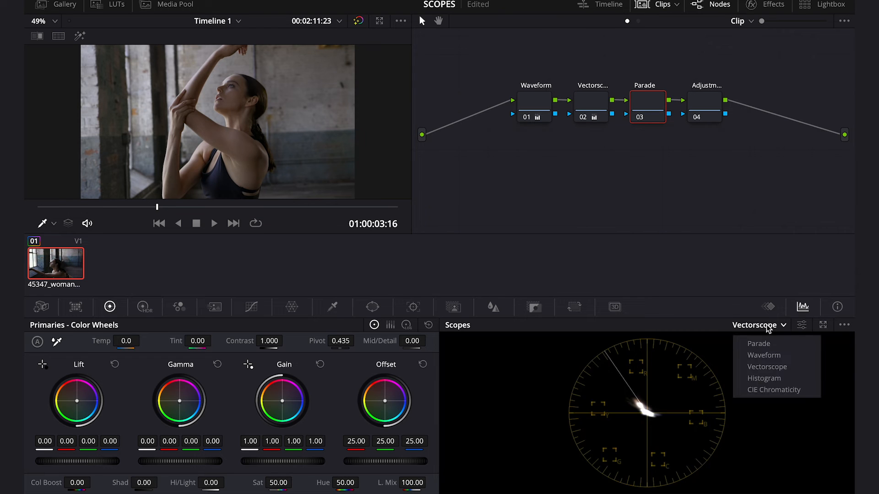
{"action": "left_click", "coordinate": [758, 344]}
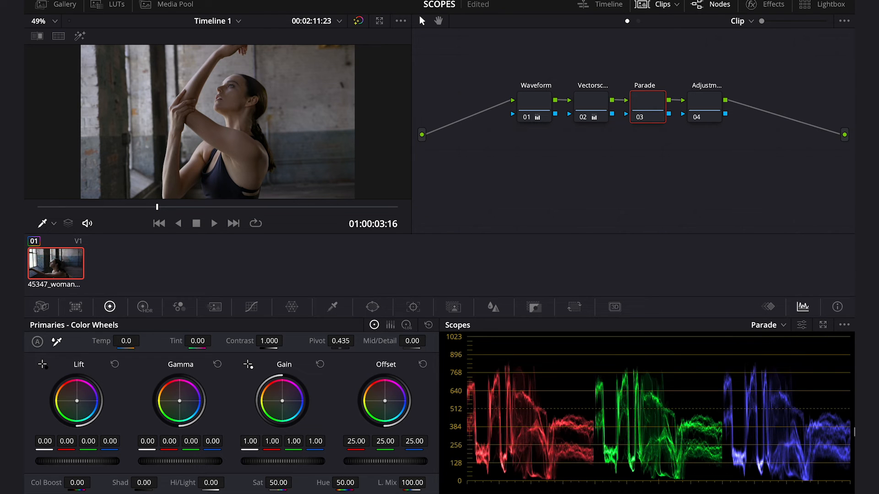
{"action": "mouse_move", "coordinate": [785, 369]}
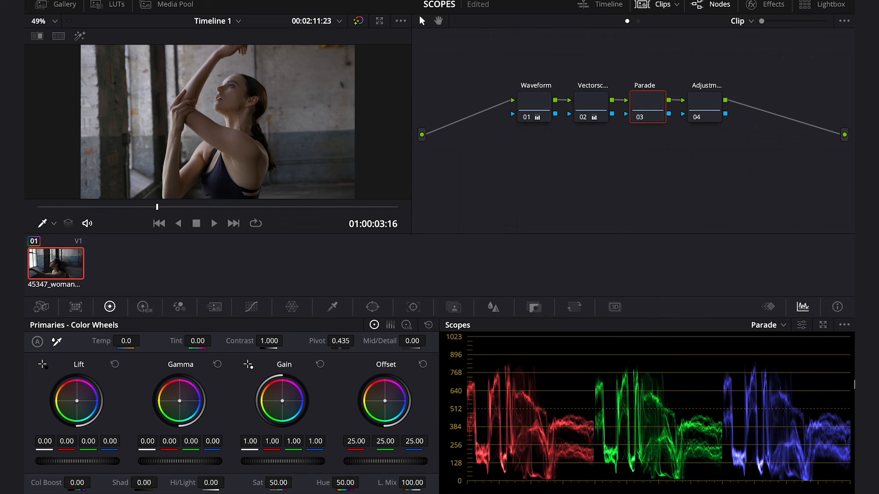
{"action": "mouse_move", "coordinate": [761, 414]}
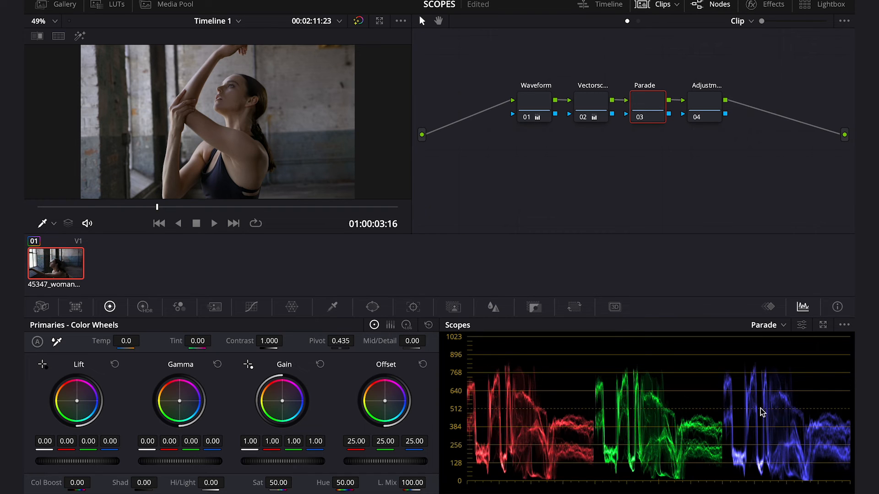
{"action": "mouse_move", "coordinate": [696, 399]}
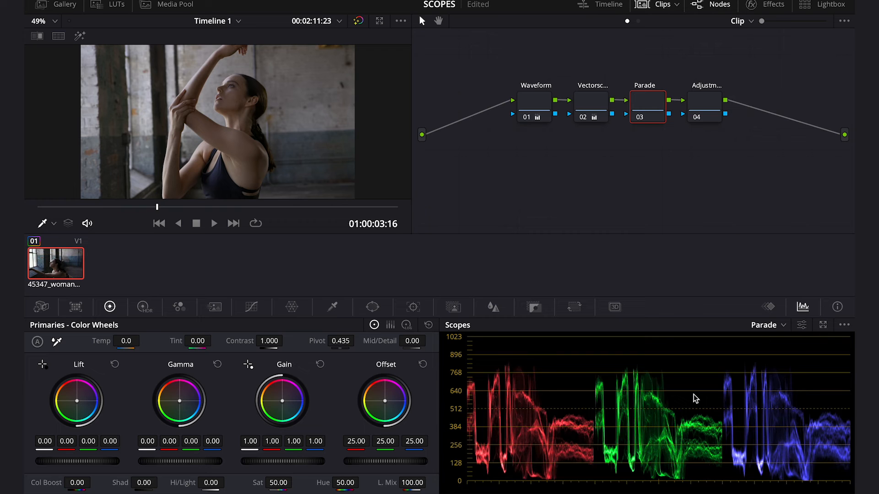
{"action": "mouse_move", "coordinate": [731, 382]}
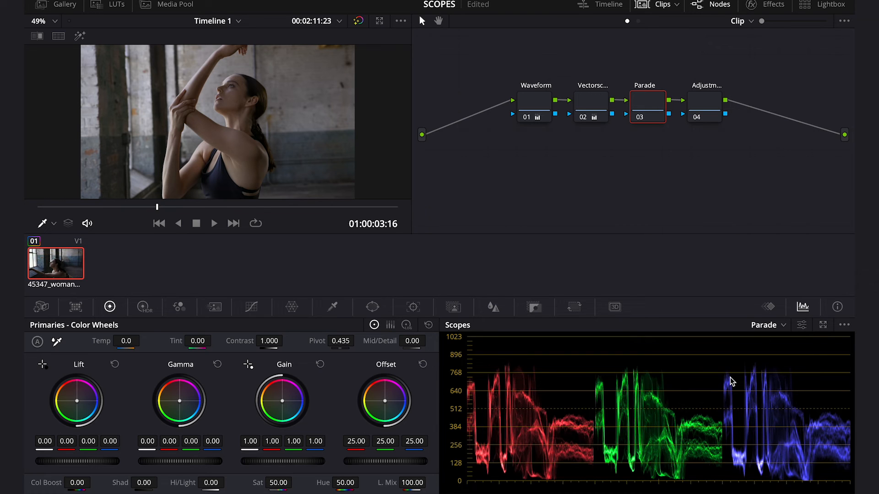
{"action": "mouse_move", "coordinate": [392, 325]}
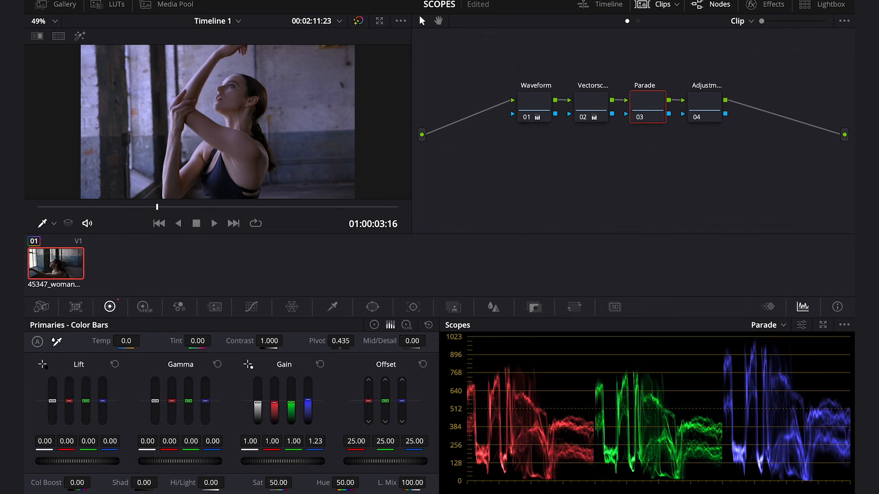
{"action": "mouse_move", "coordinate": [739, 383]}
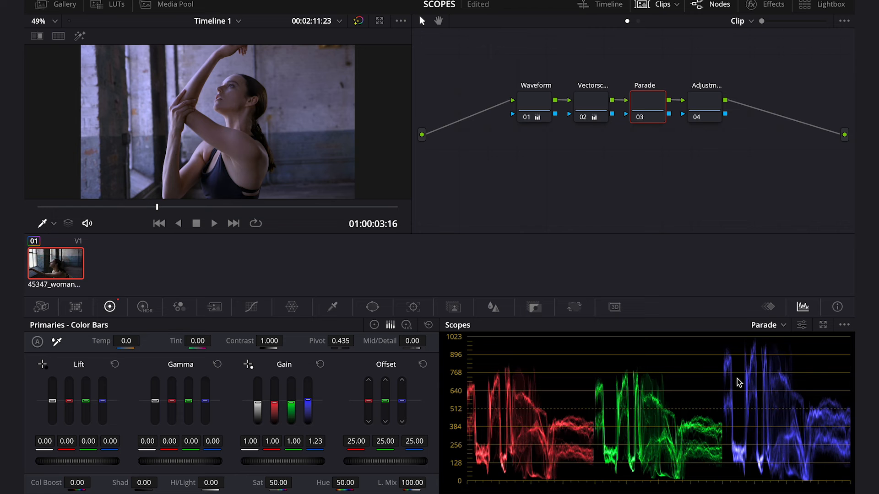
{"action": "mouse_move", "coordinate": [749, 372]}
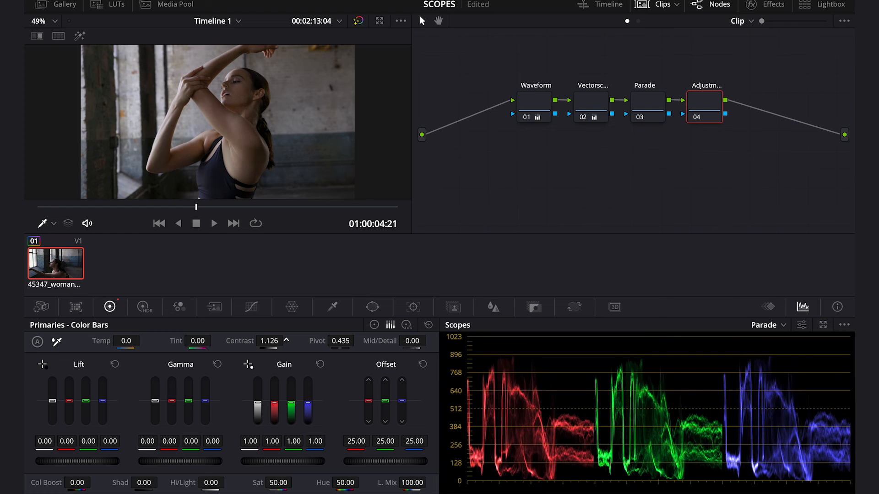
Raise the Adjustment node's contrast to 1.128 in the Primaries palette
{"action": "left_click", "coordinate": [274, 340]}
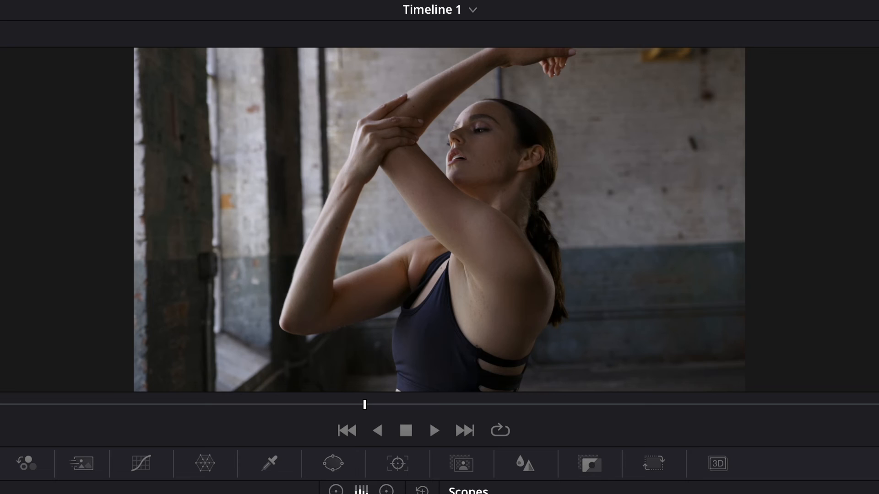
{"action": "mouse_move", "coordinate": [481, 302]}
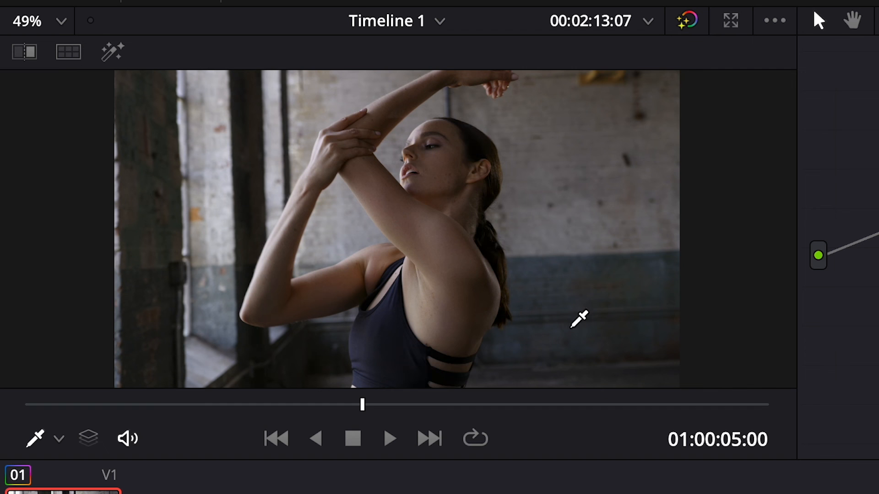
{"action": "mouse_move", "coordinate": [605, 283]}
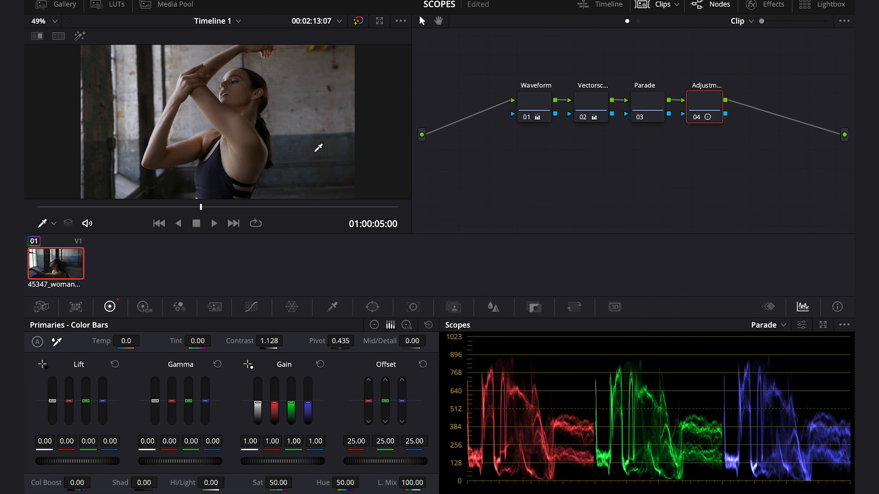
Open the Hue vs Sat curve and add control points near cyan
{"action": "left_click", "coordinate": [252, 307]}
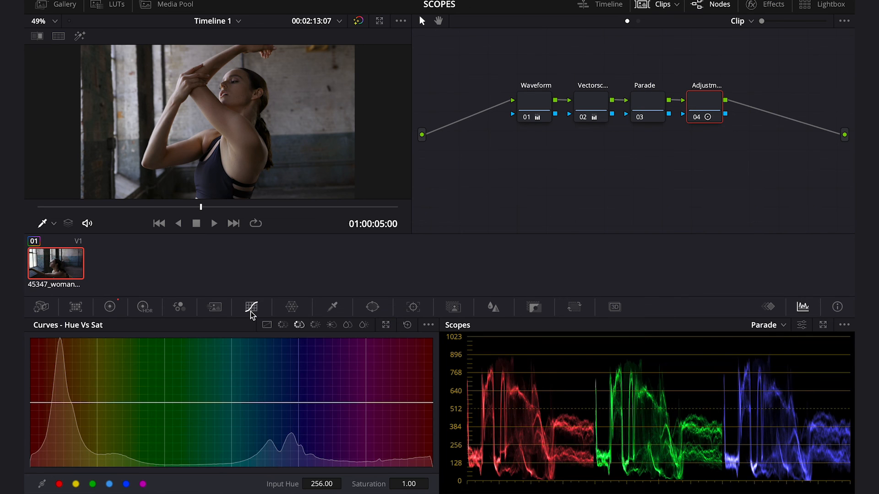
{"action": "mouse_move", "coordinate": [299, 325]}
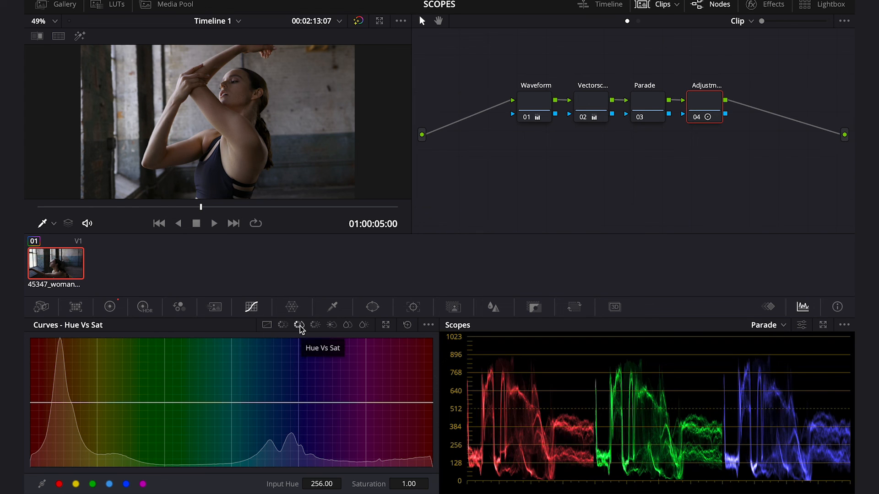
{"action": "mouse_move", "coordinate": [312, 273]}
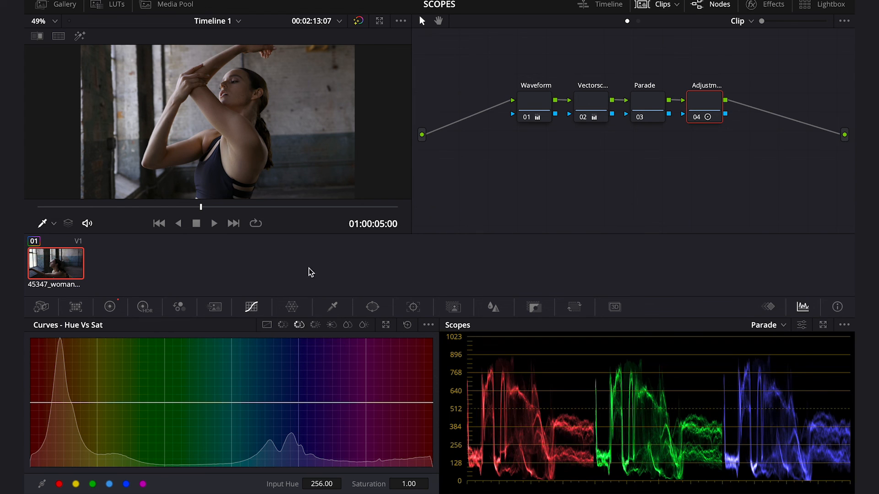
{"action": "mouse_move", "coordinate": [286, 152]}
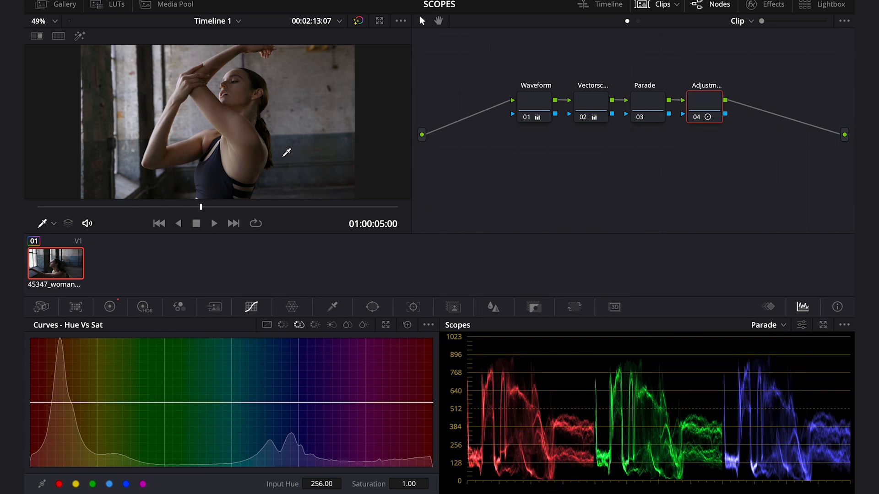
{"action": "left_click", "coordinate": [242, 403]}
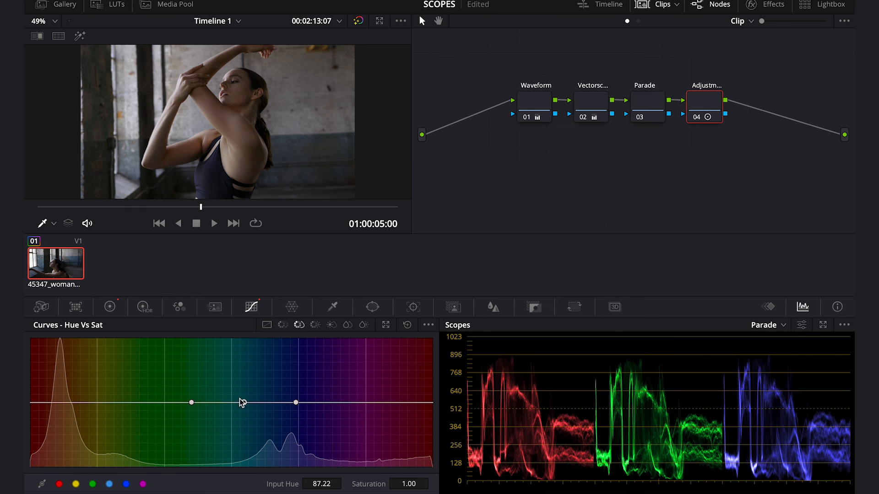